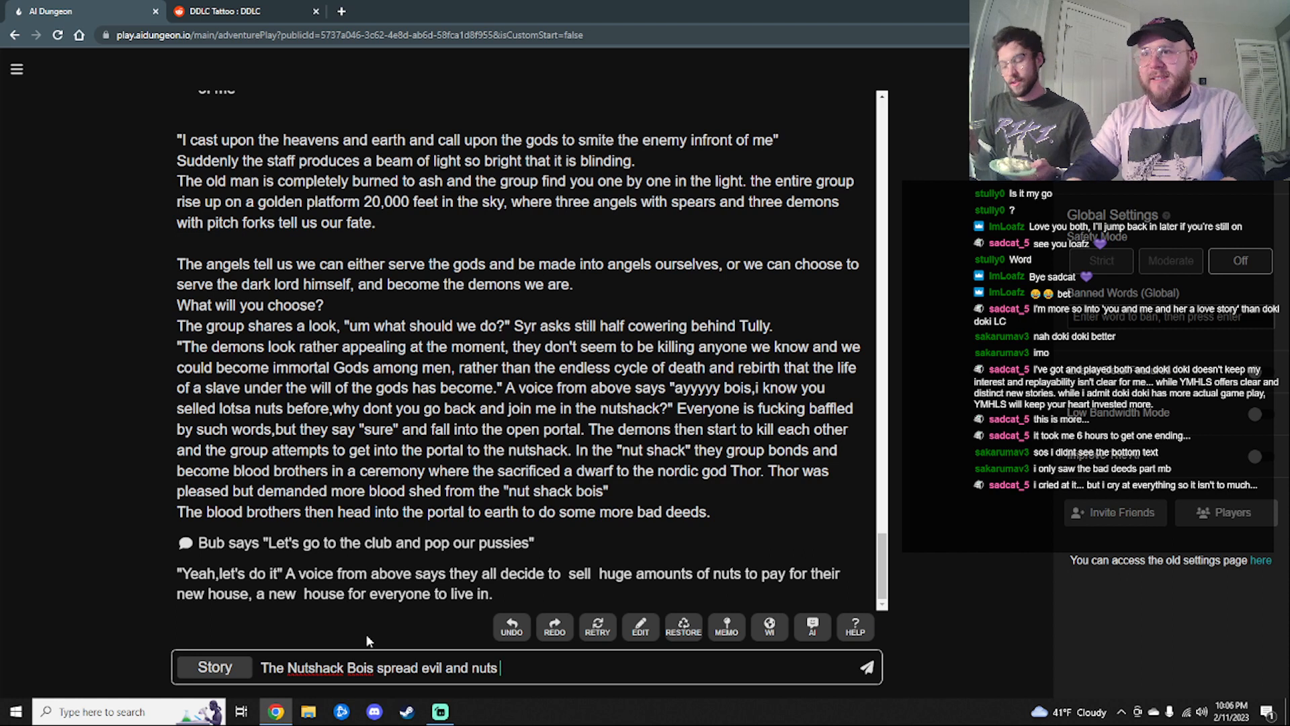
{"action": "type", "text": "across"}
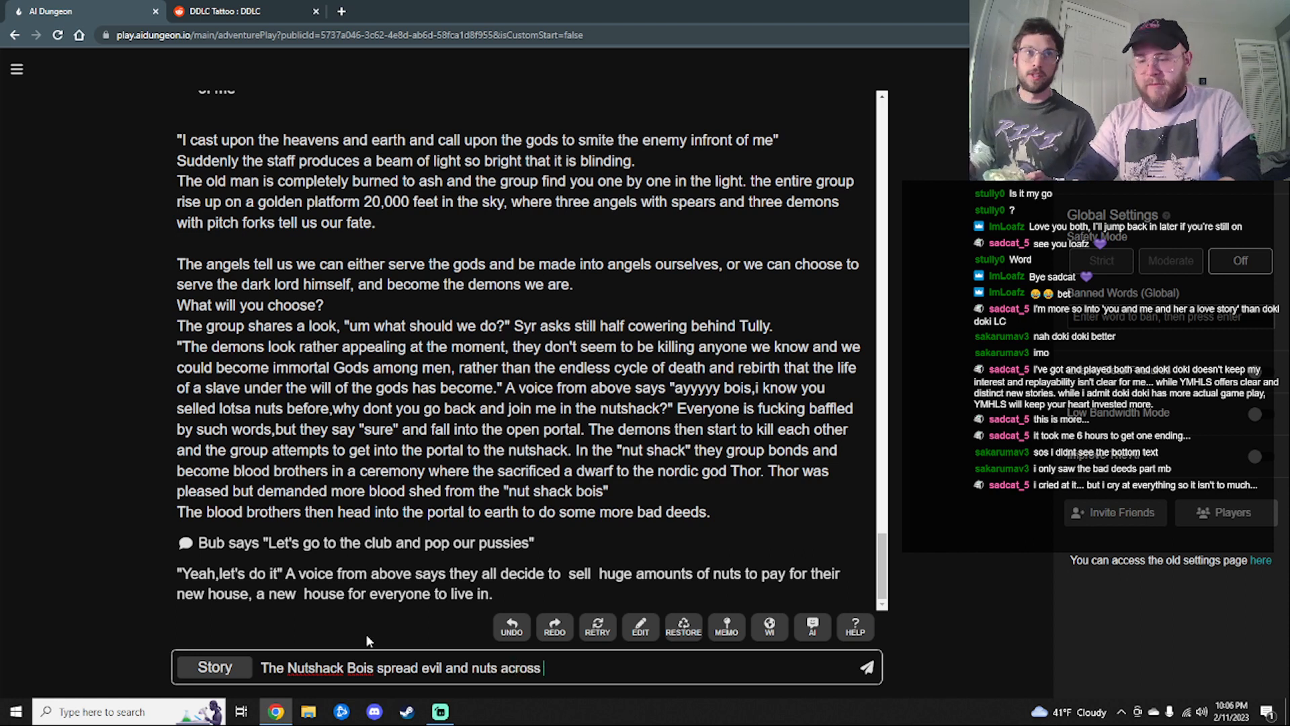
{"action": "type", "text": "the land"}
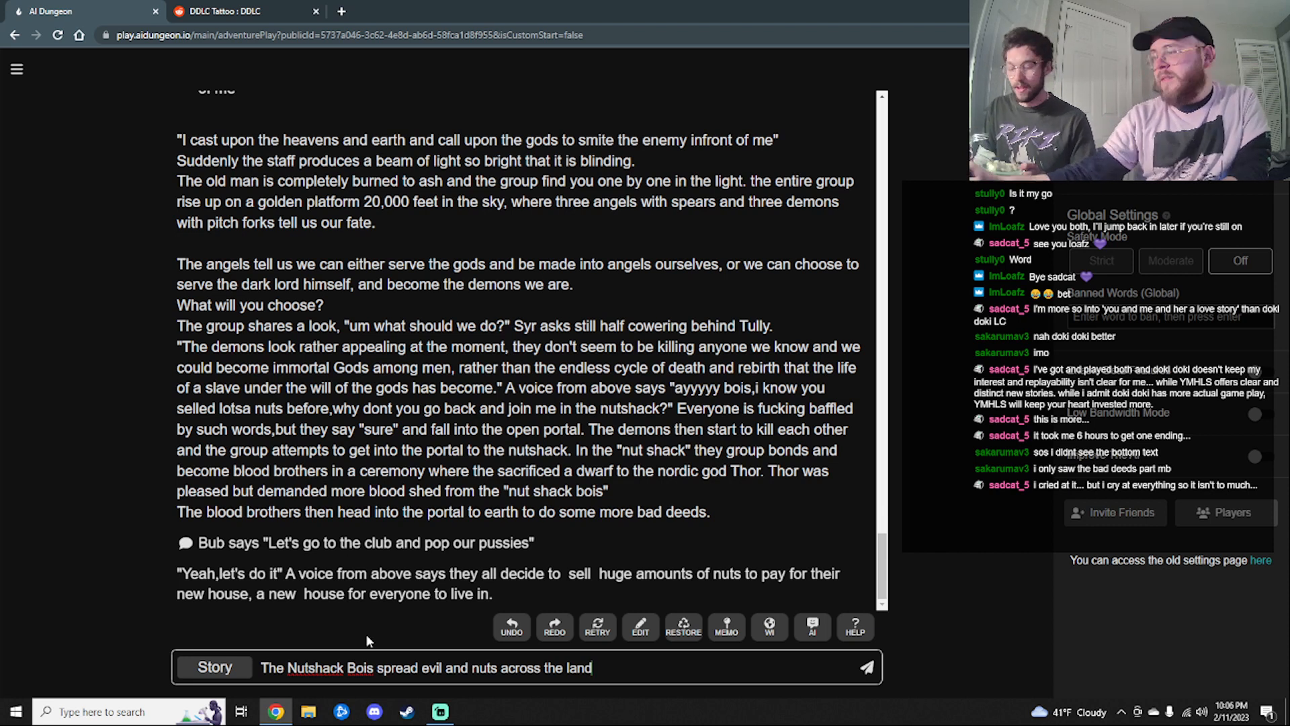
{"action": "mouse_move", "coordinate": [865, 666]}
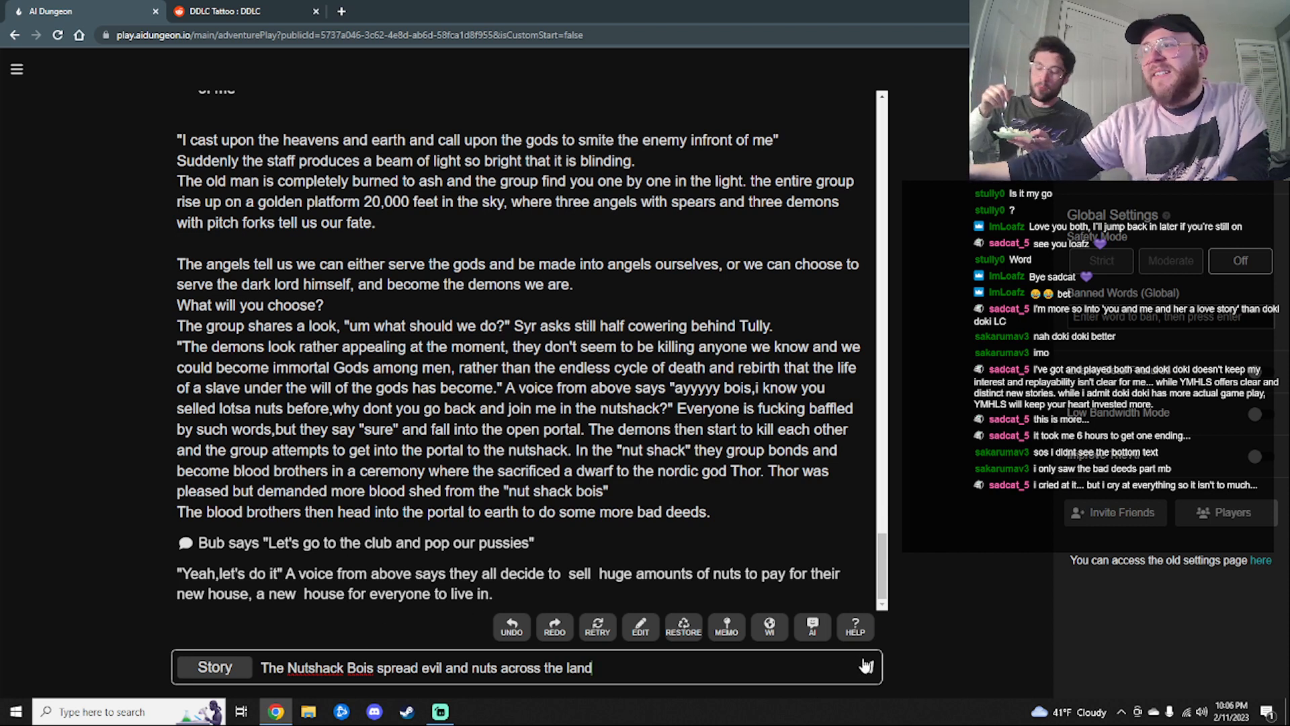